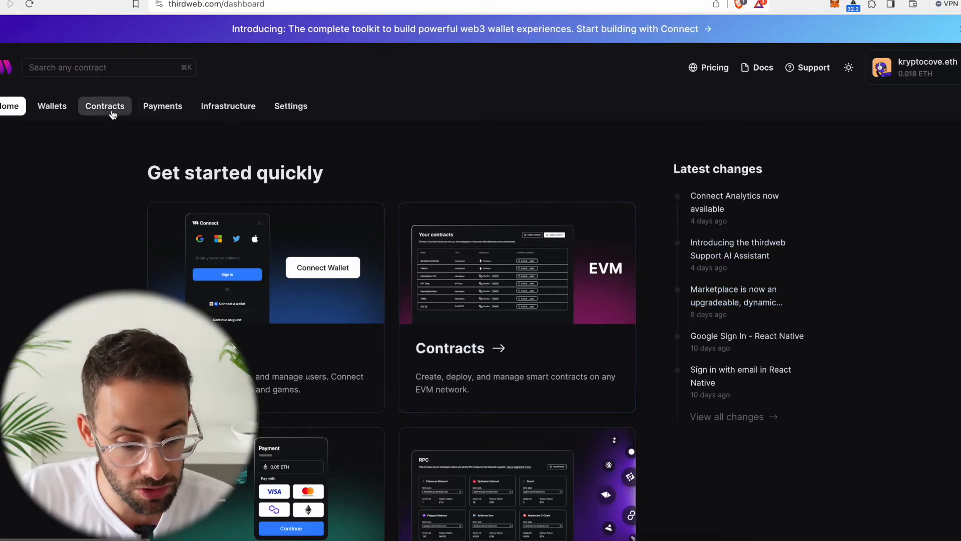
Go to the Contracts section to reach the contract deployment guide.
click(104, 106)
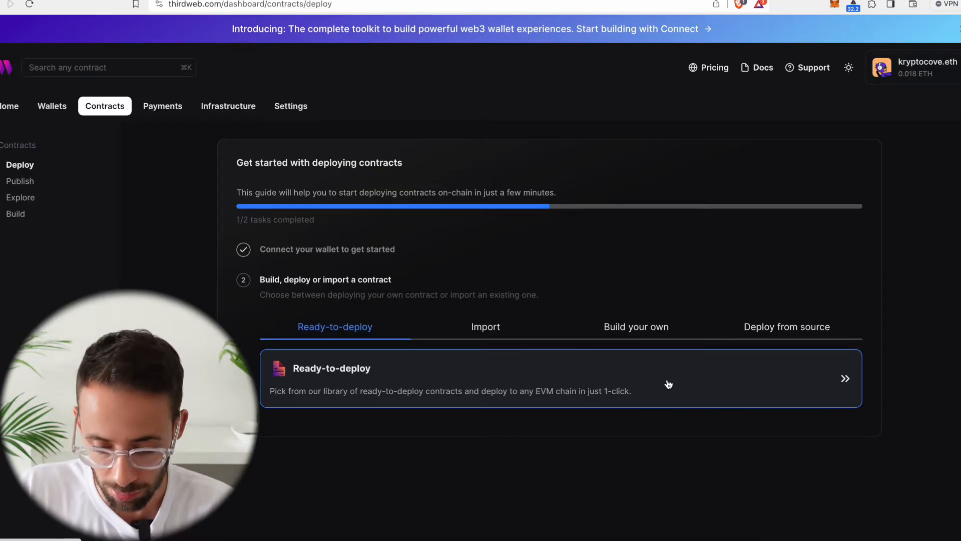
mouse_move(730, 379)
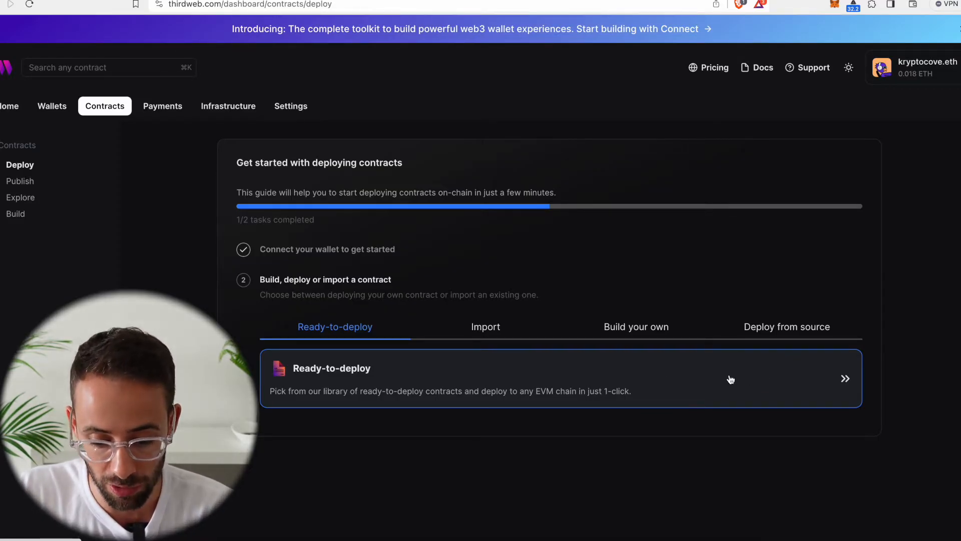
Browse the Explore library of ready-to-deploy contracts down to the Popular ones.
click(20, 197)
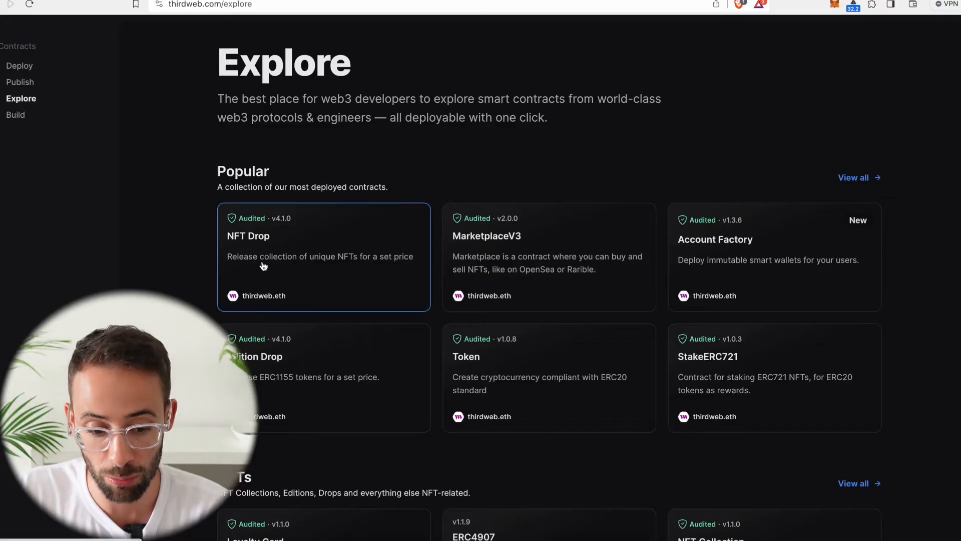
mouse_move(540, 263)
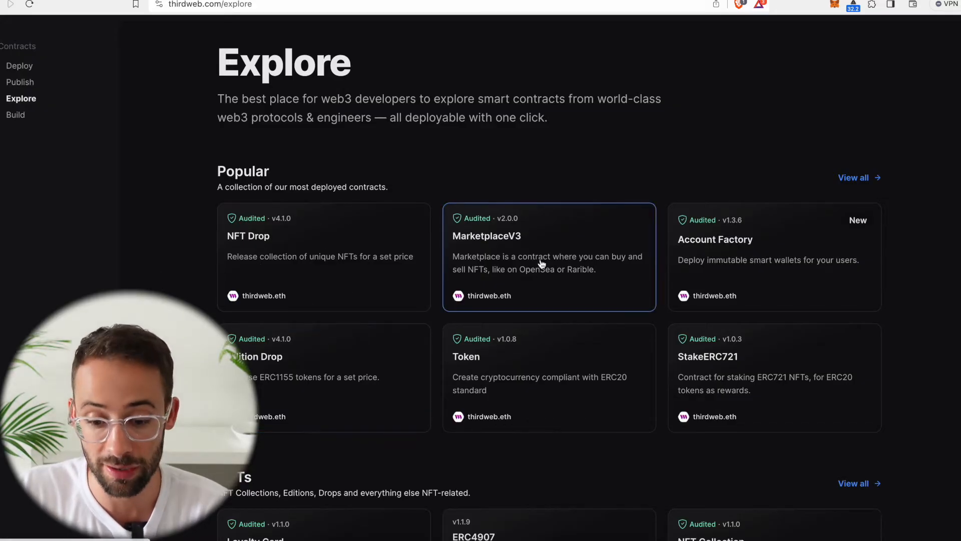
mouse_move(429, 297)
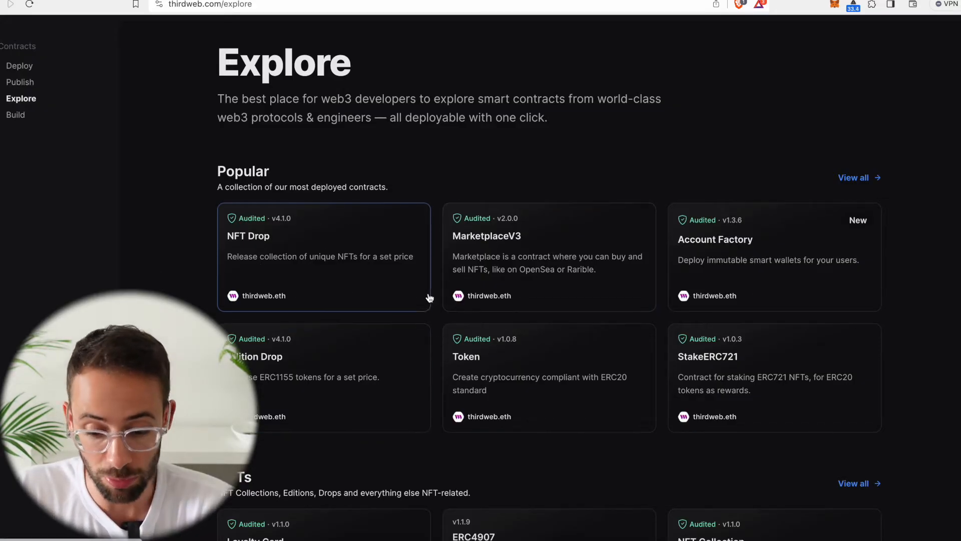
mouse_move(545, 333)
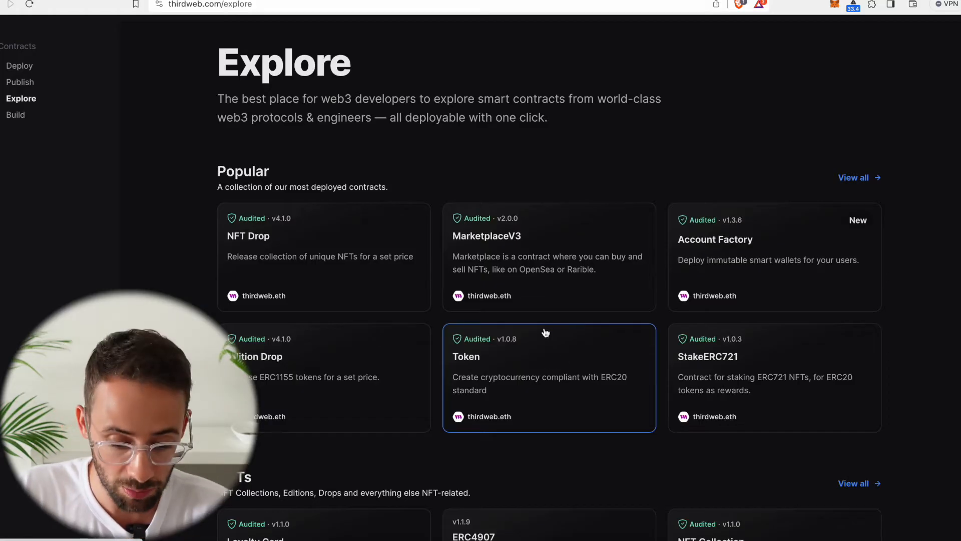
scroll(down, 3)
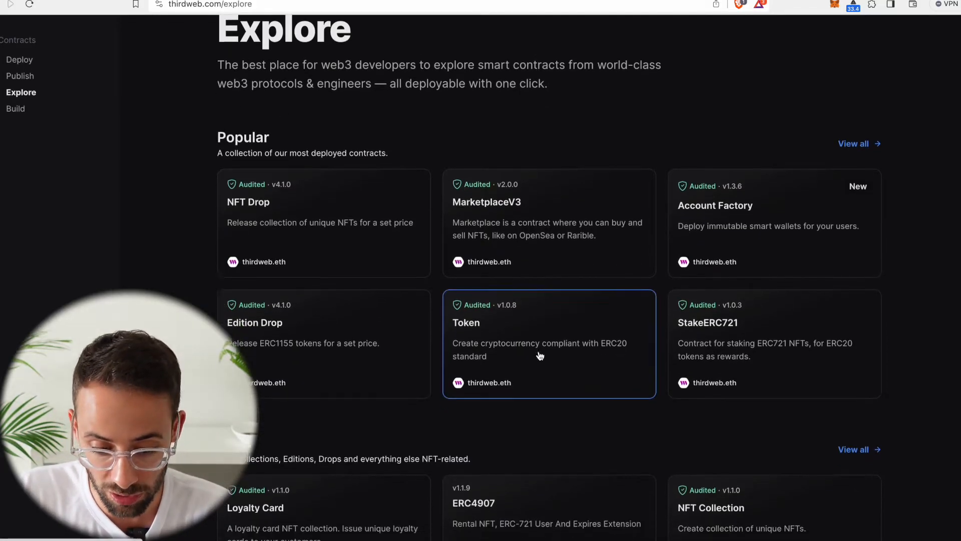
scroll(down, 3)
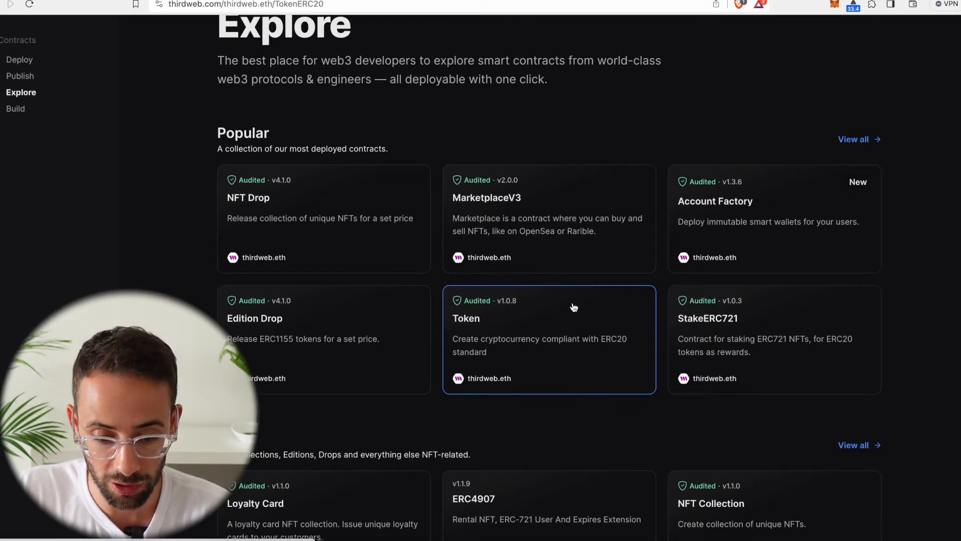
Review the ERC20 Token contract's detail page, description and SDK code samples.
click(547, 340)
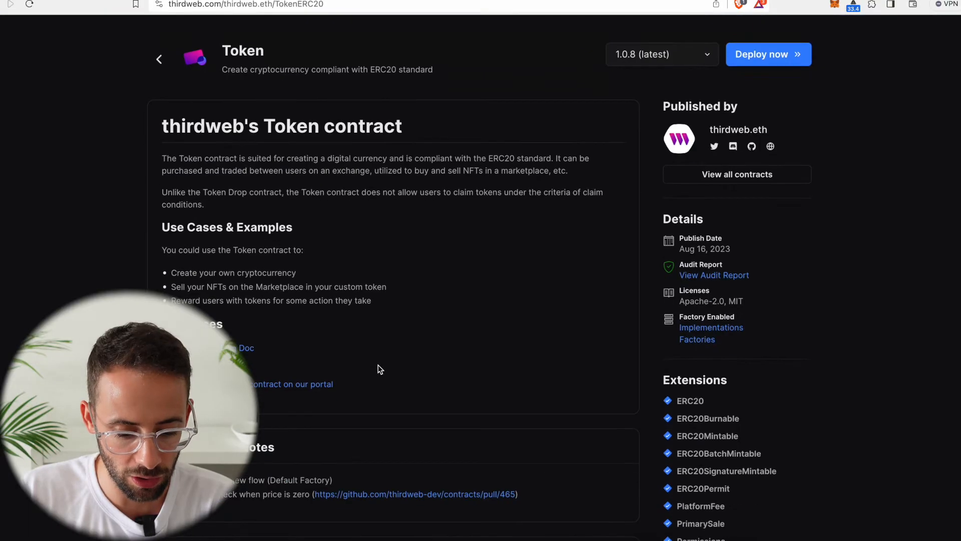
scroll(down, 3)
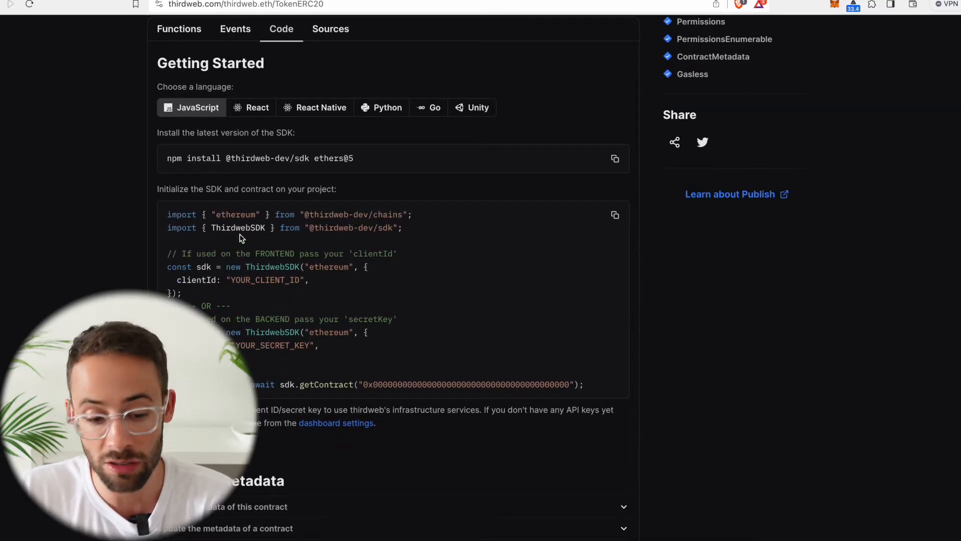
scroll(down, 3)
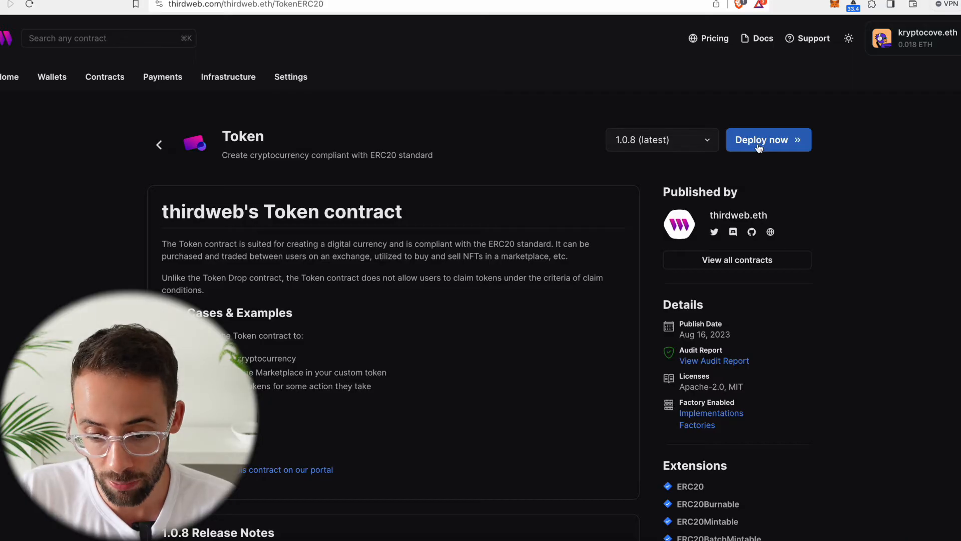
Start the Token deployment with name 'Cozy Kove' and symbol 'KOVE'.
click(768, 141)
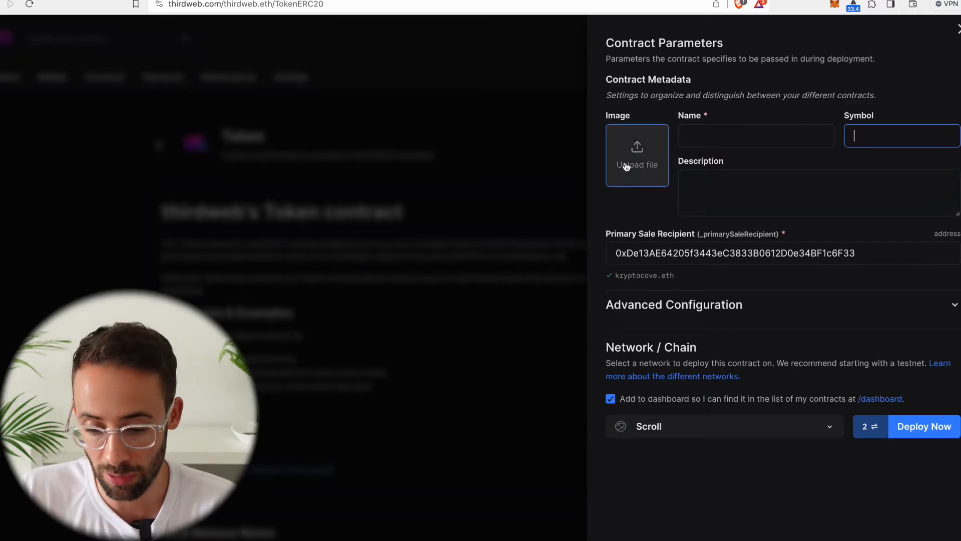
text(Cozy Kove)
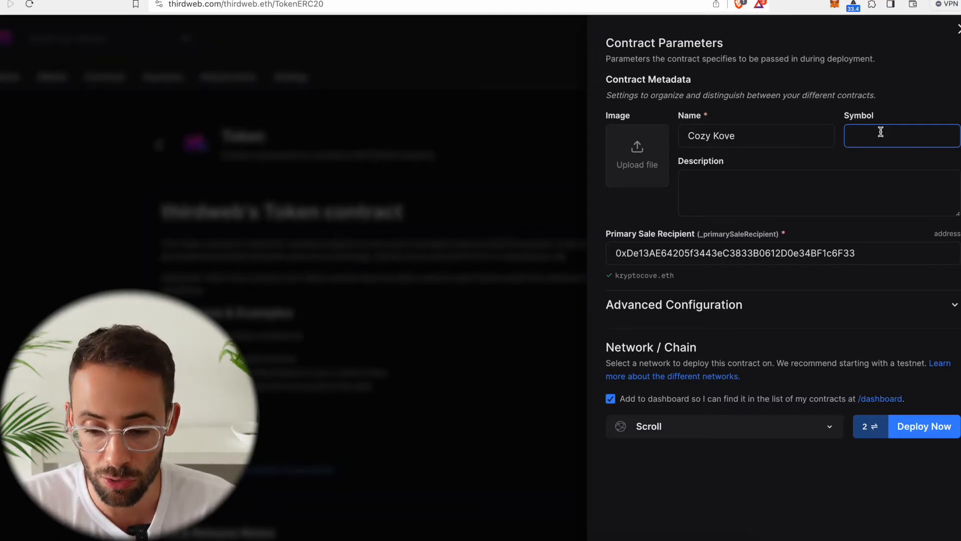
text(KOVE)
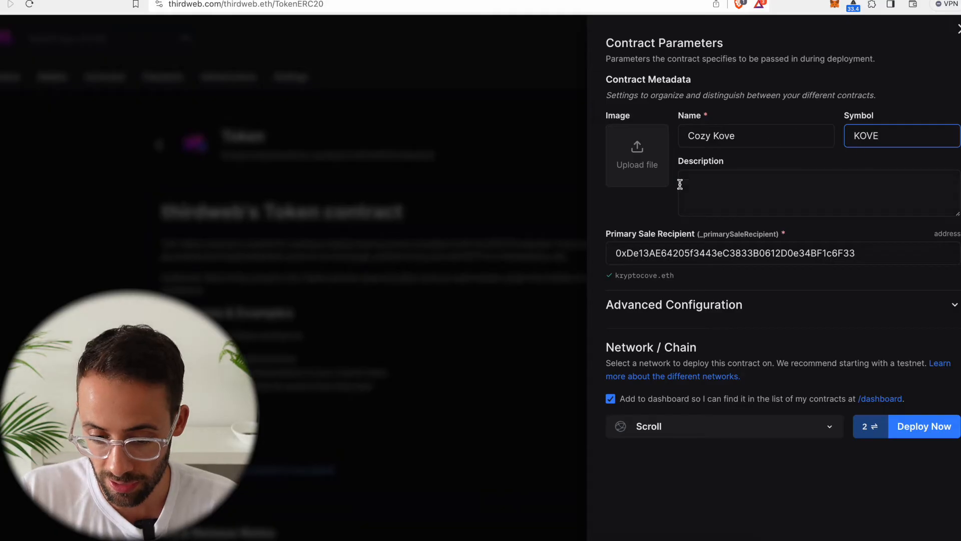
Fill the token description with 'let's get cozy'.
click(636, 155)
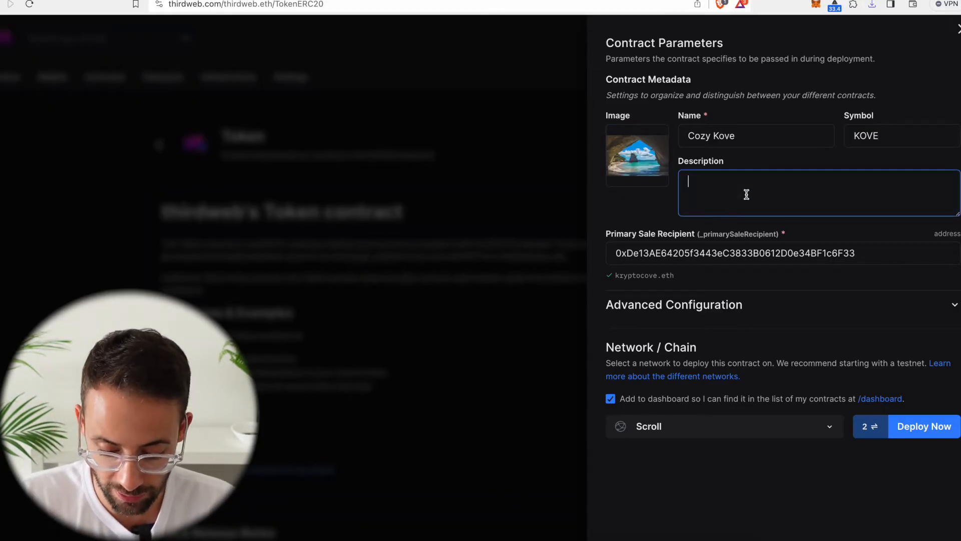
text(let's get)
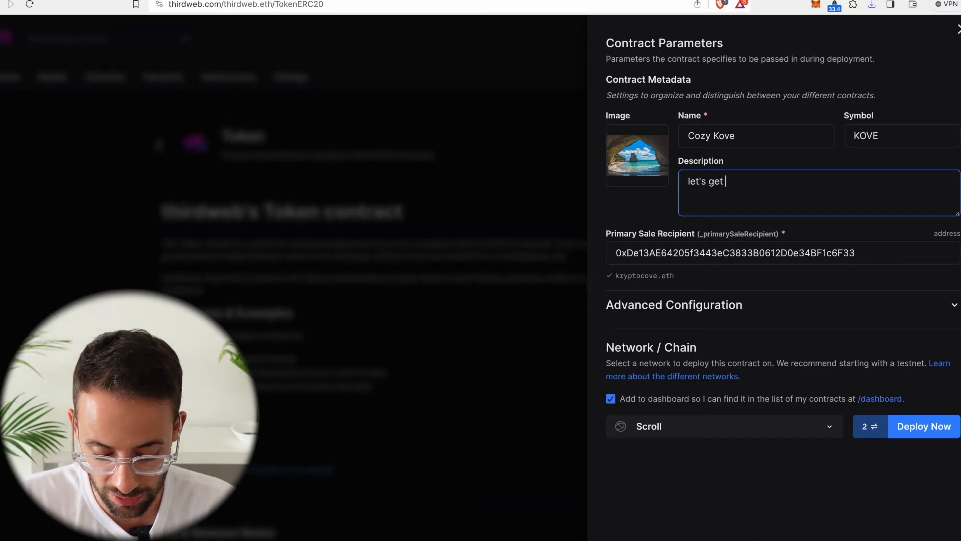
text(cozy)
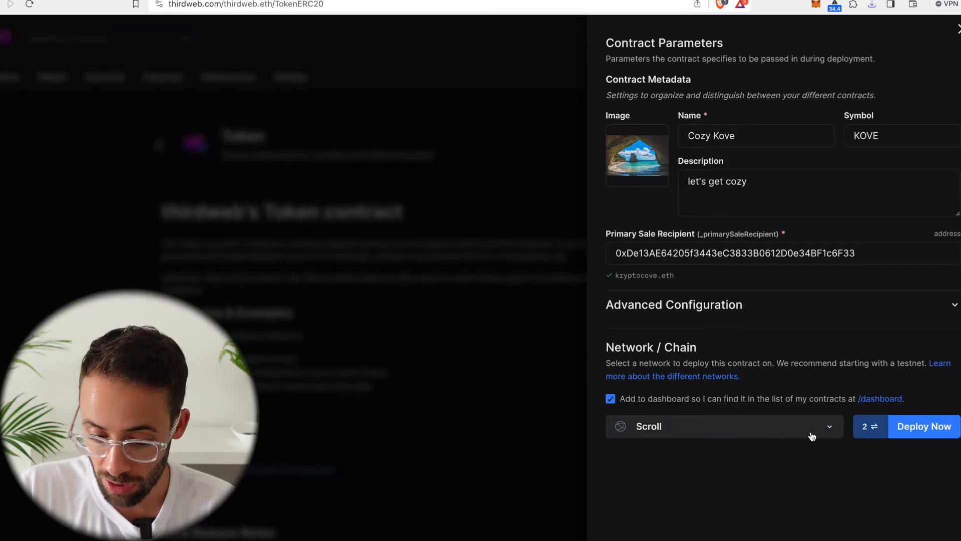
click(722, 427)
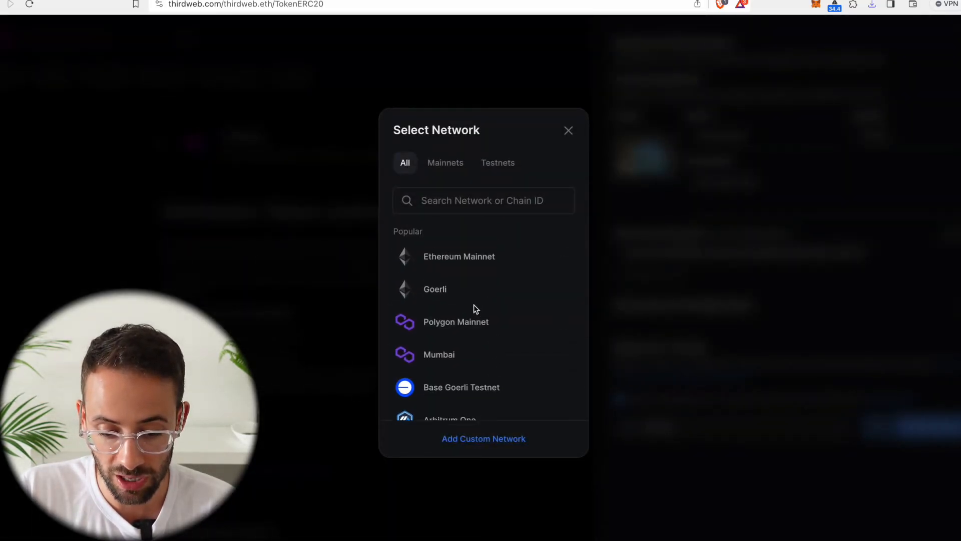
scroll(down, 3)
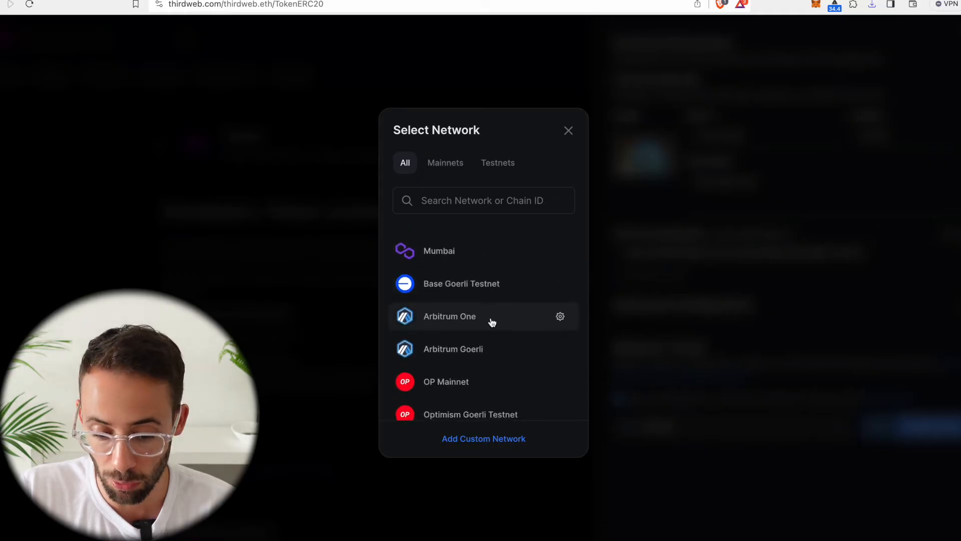
scroll(down, 3)
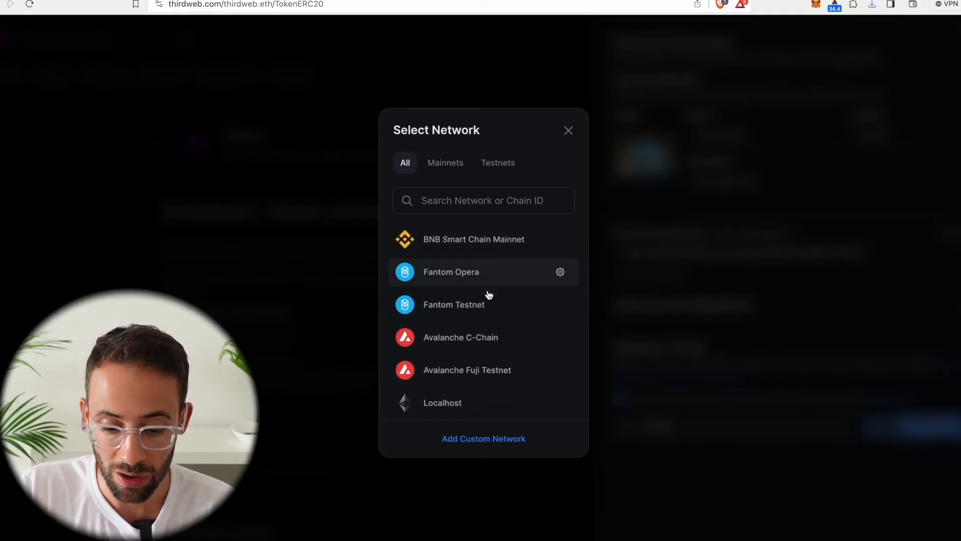
scroll(down, 3)
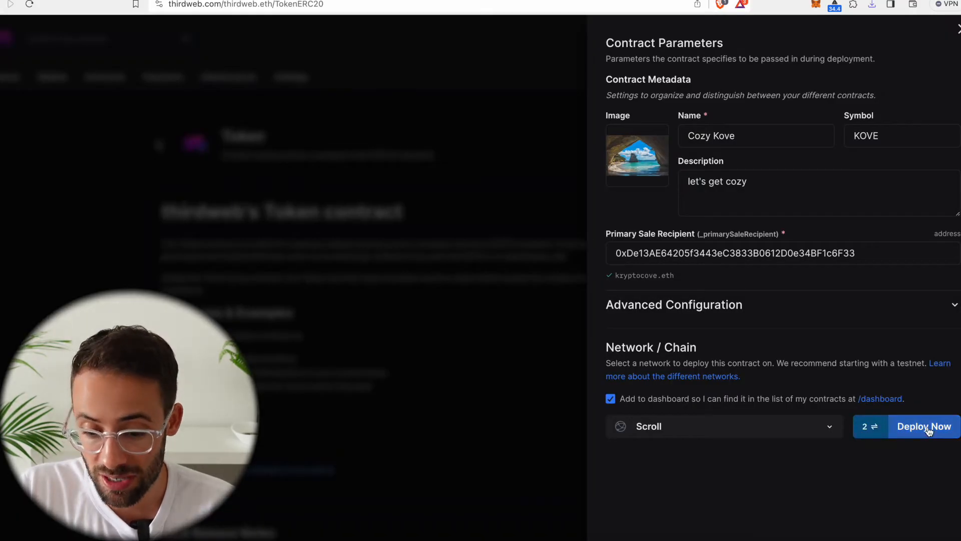
Deploy Cozy Kove to Scroll, confirming the transaction and signing the dashboard request in MetaMask.
click(923, 427)
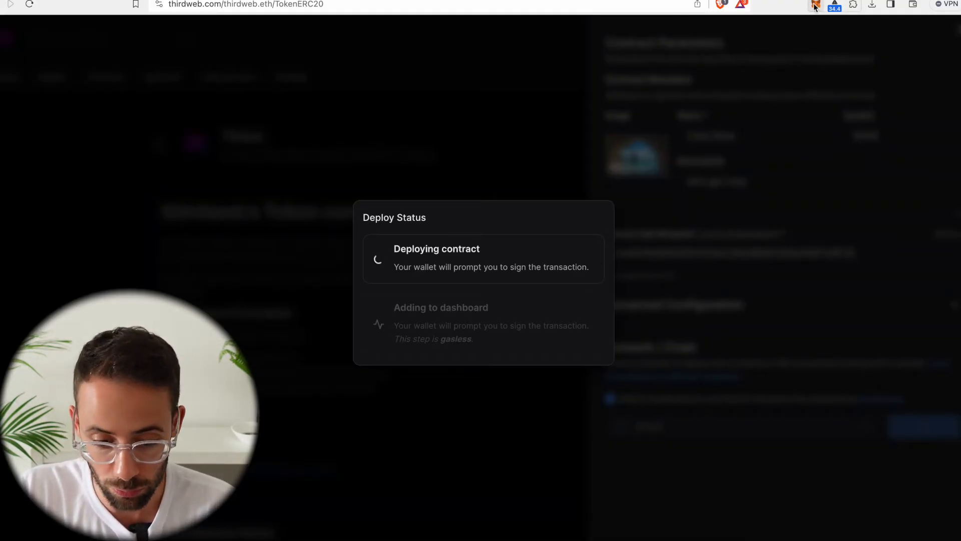
click(833, 5)
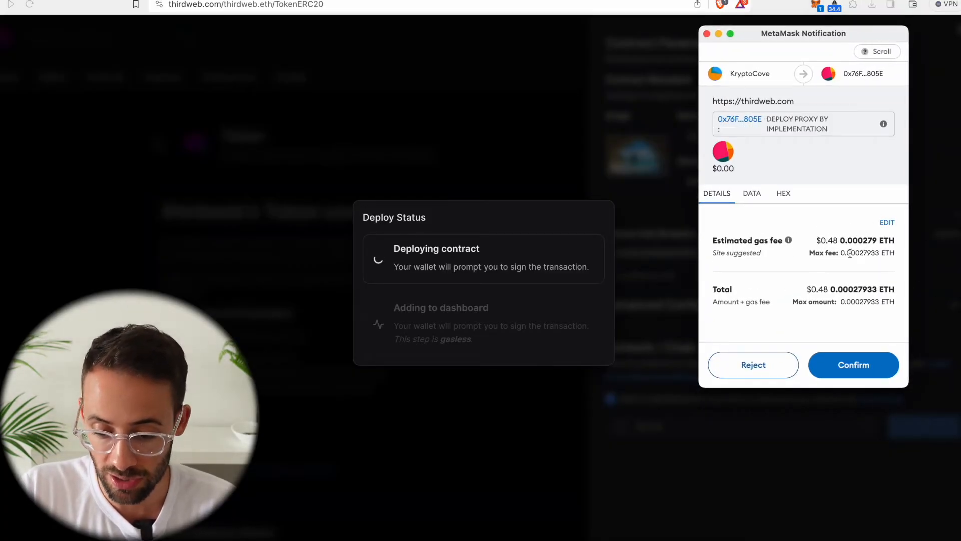
click(853, 364)
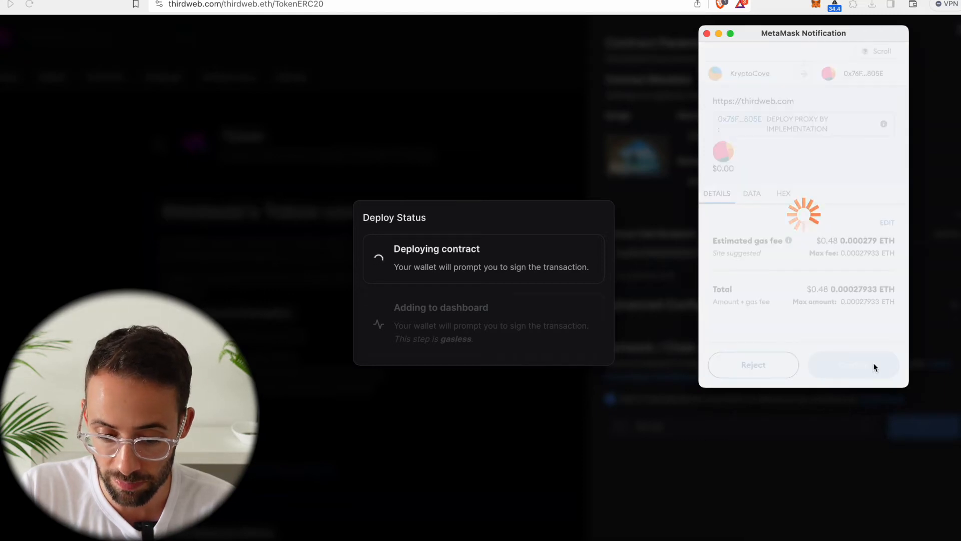
click(853, 365)
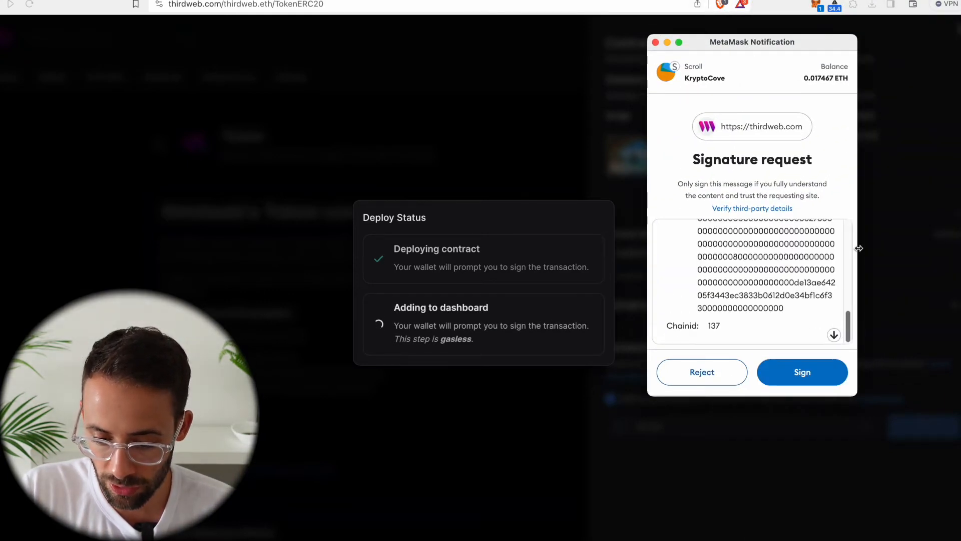
click(802, 371)
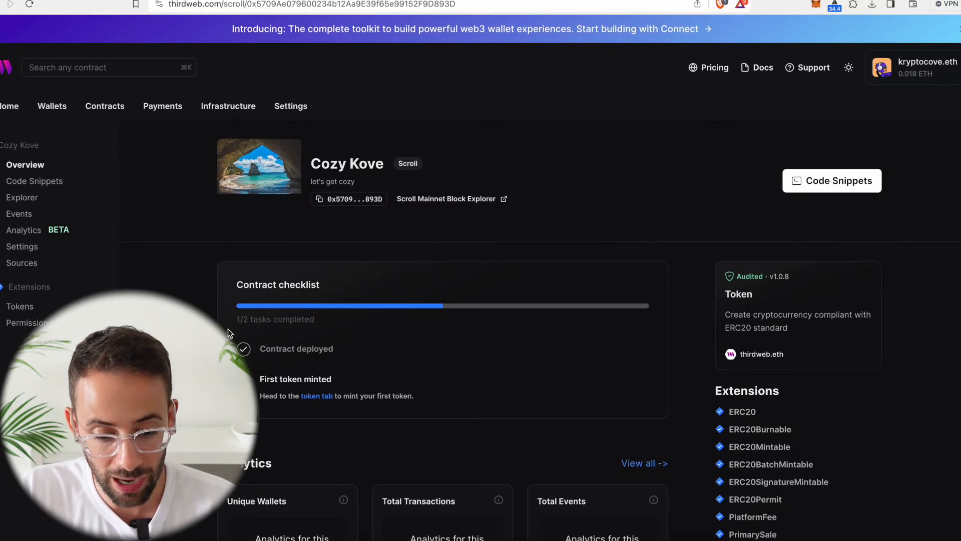
mouse_move(251, 367)
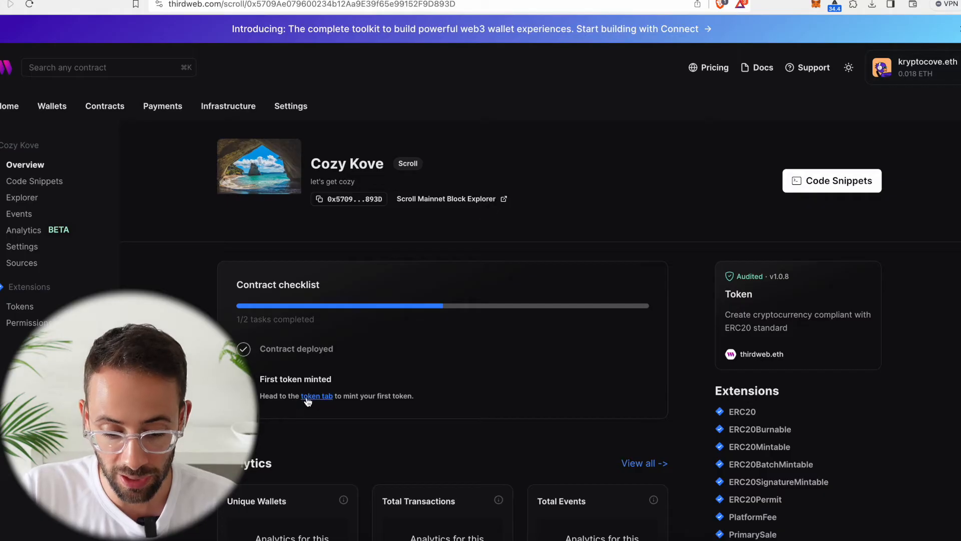
Go to the Cozy Kove contract's Tokens page showing 0.0 KOVE total supply.
click(316, 395)
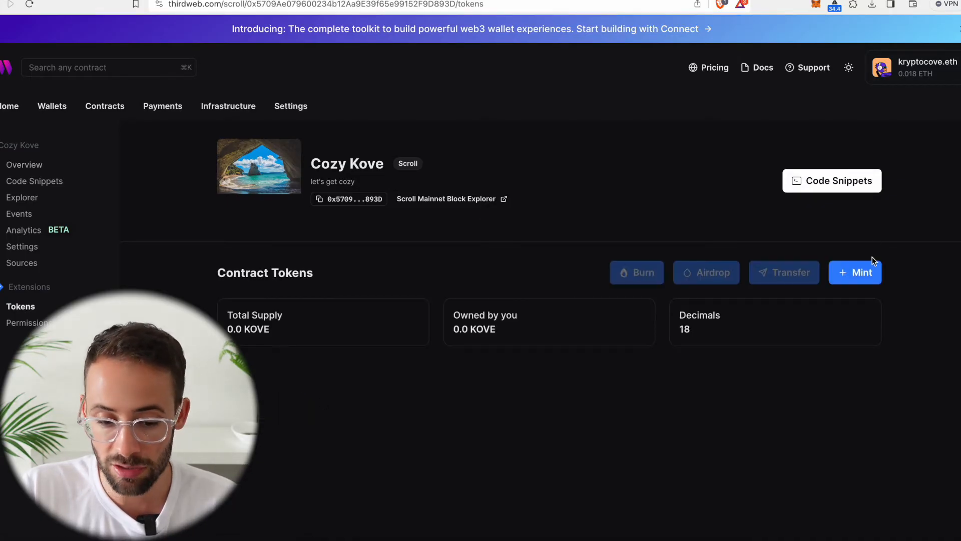
mouse_move(325, 231)
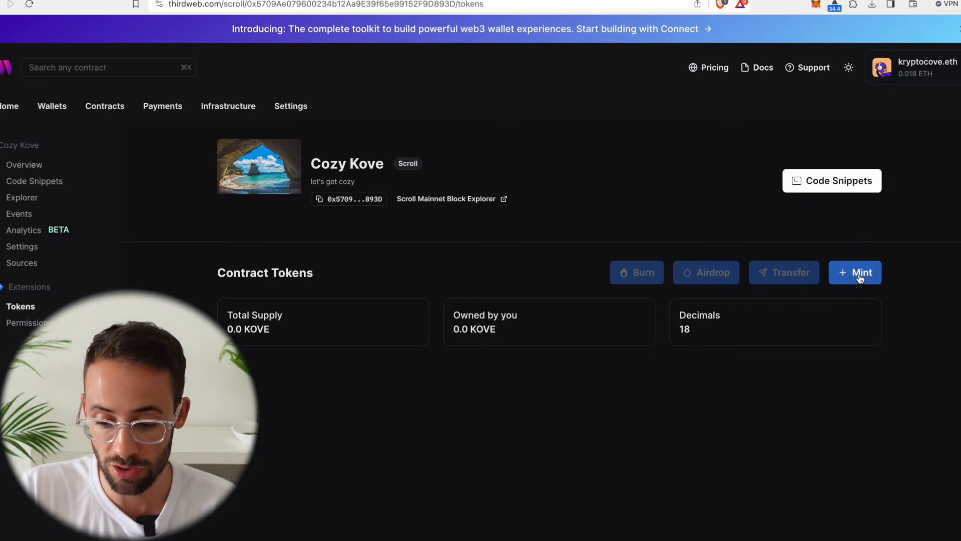
Mint 10,000,000 KOVE and confirm the transaction in MetaMask.
click(854, 273)
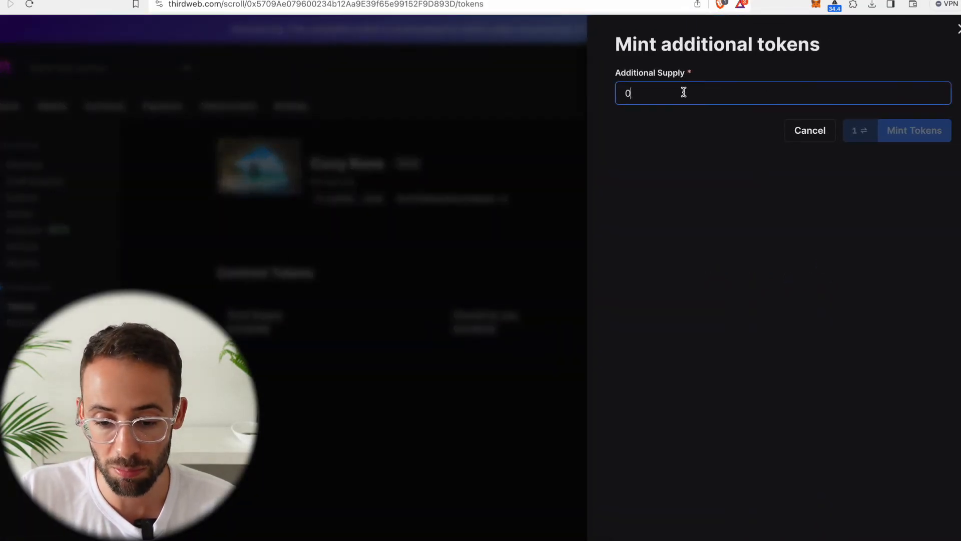
text(10000000)
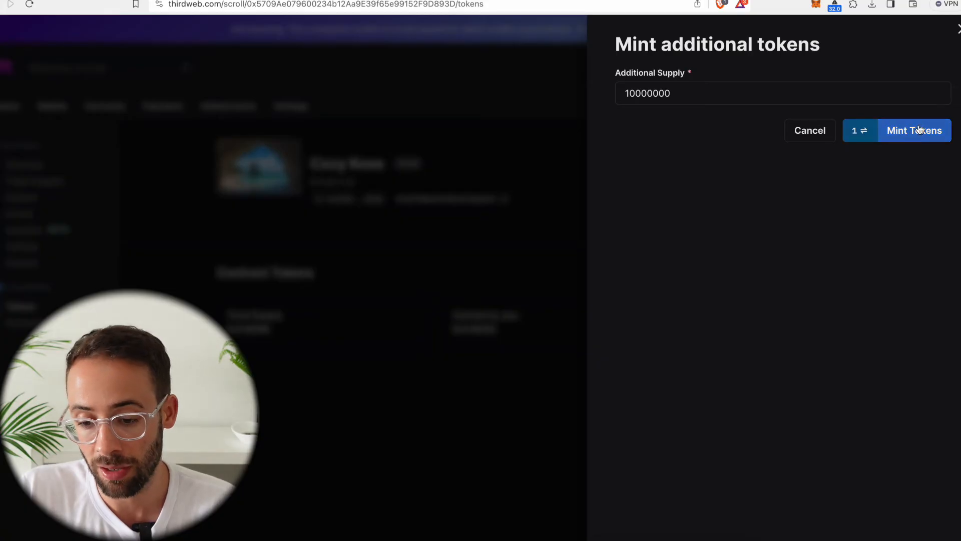
click(914, 130)
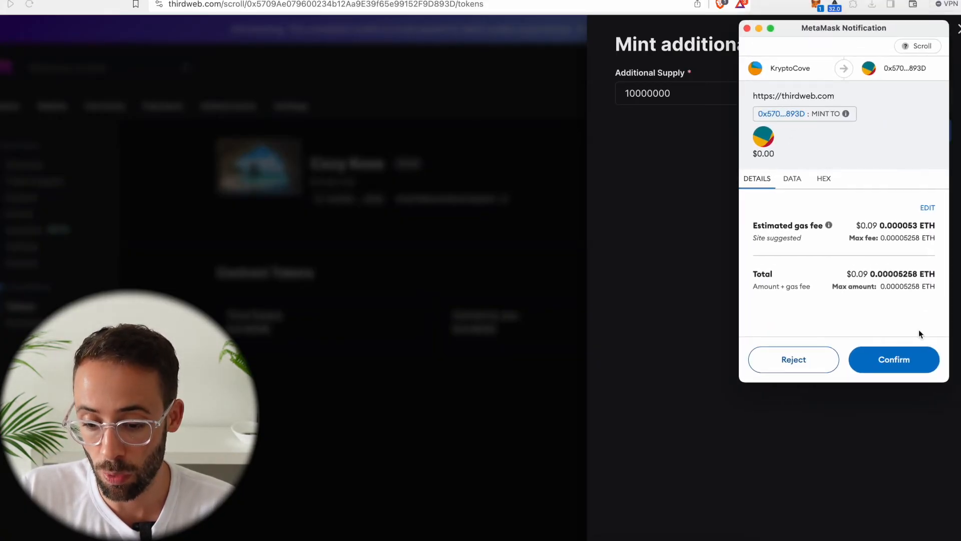
mouse_move(877, 247)
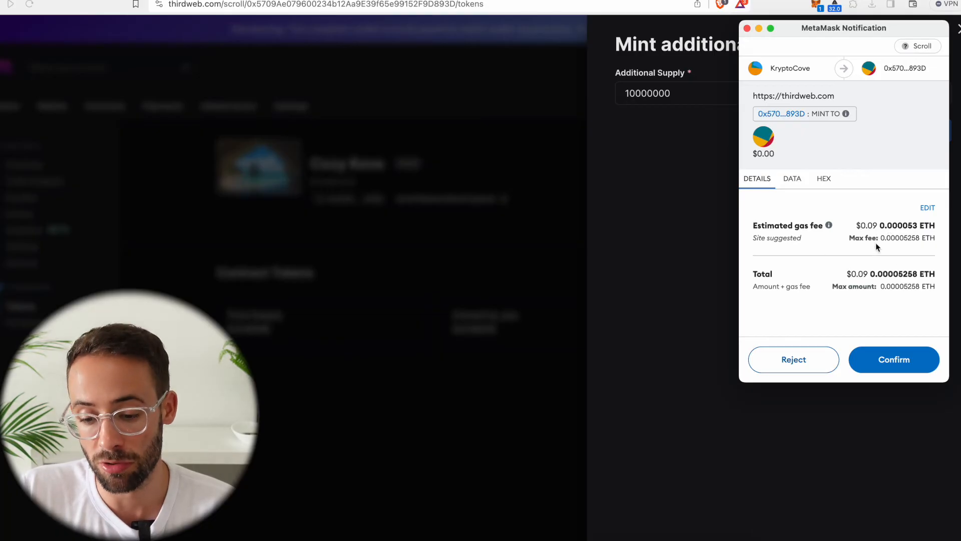
mouse_move(873, 407)
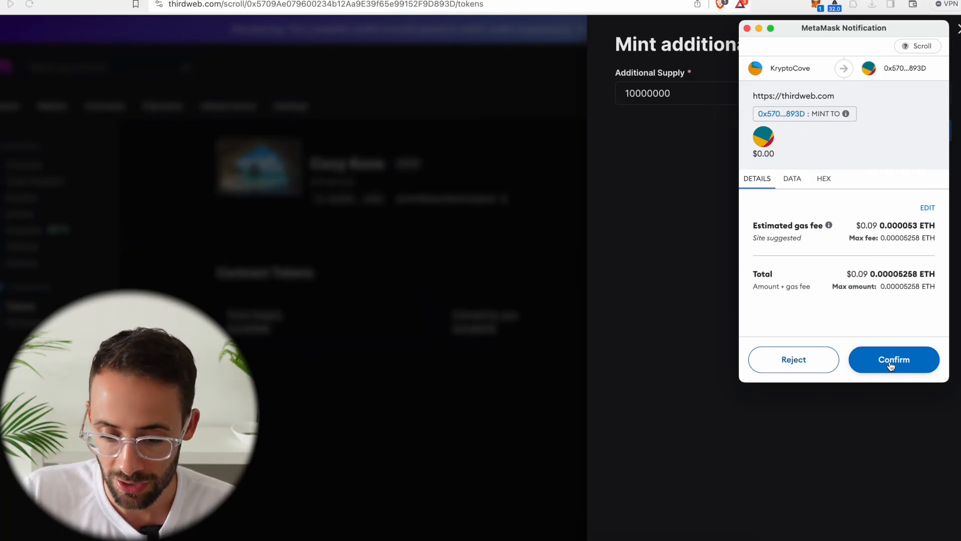
click(893, 359)
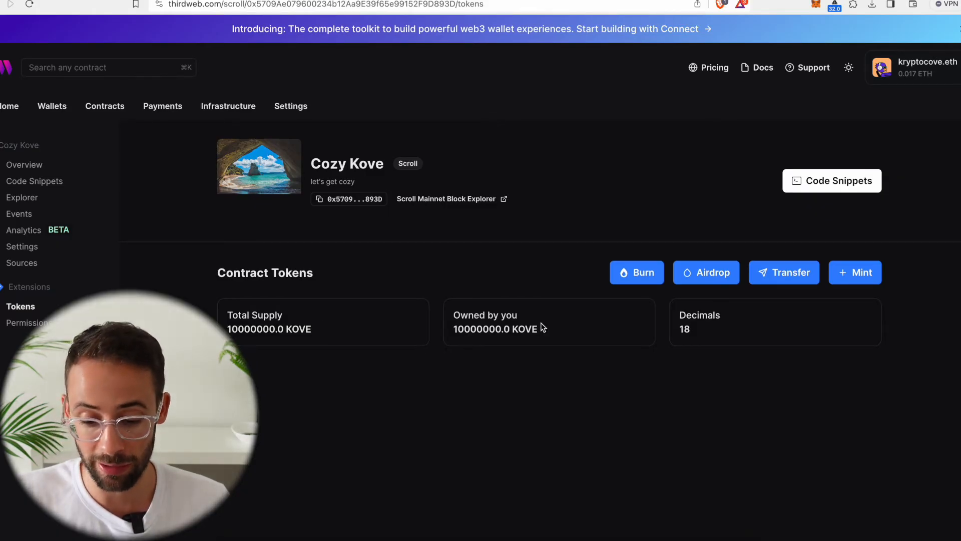
mouse_move(637, 277)
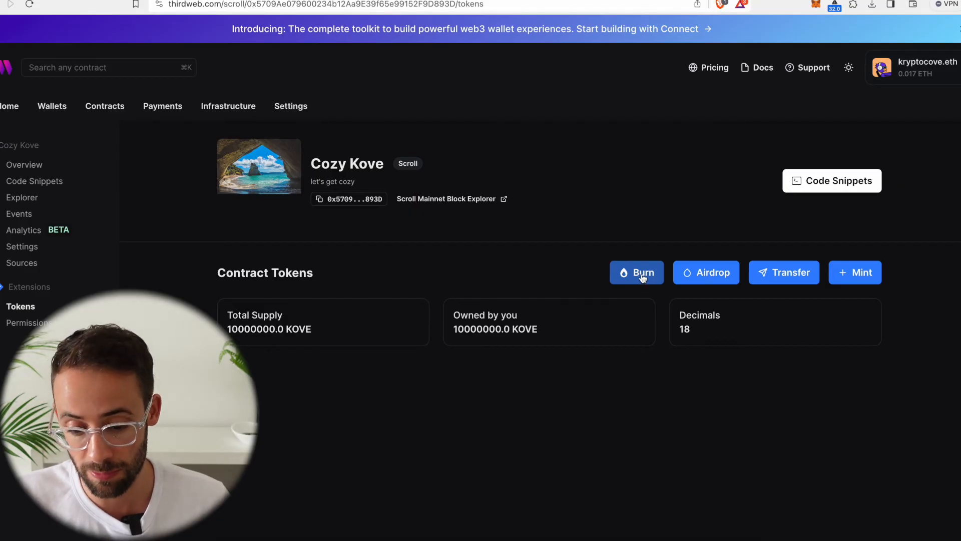
Burn 1,000,000 KOVE and confirm in MetaMask, leaving 9,000,000 total supply.
click(637, 272)
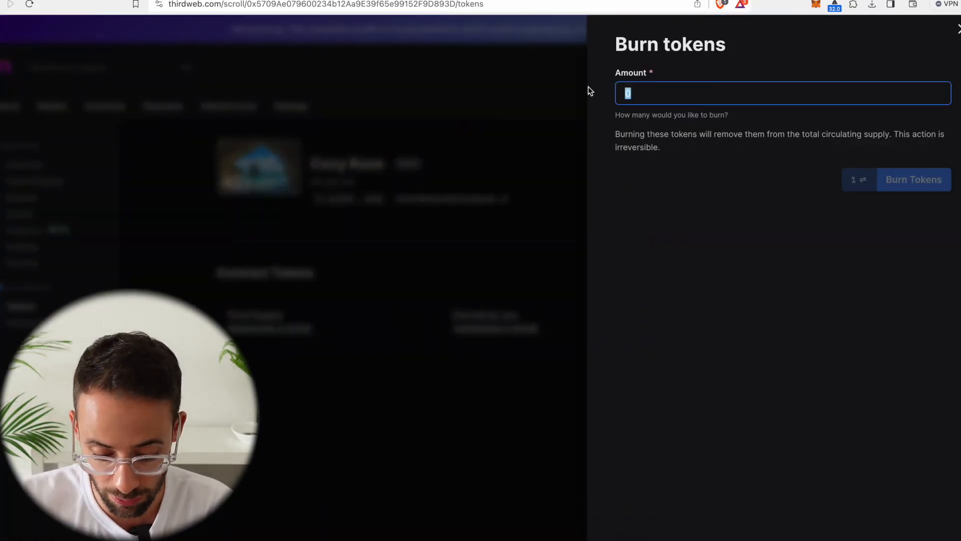
text(1000)
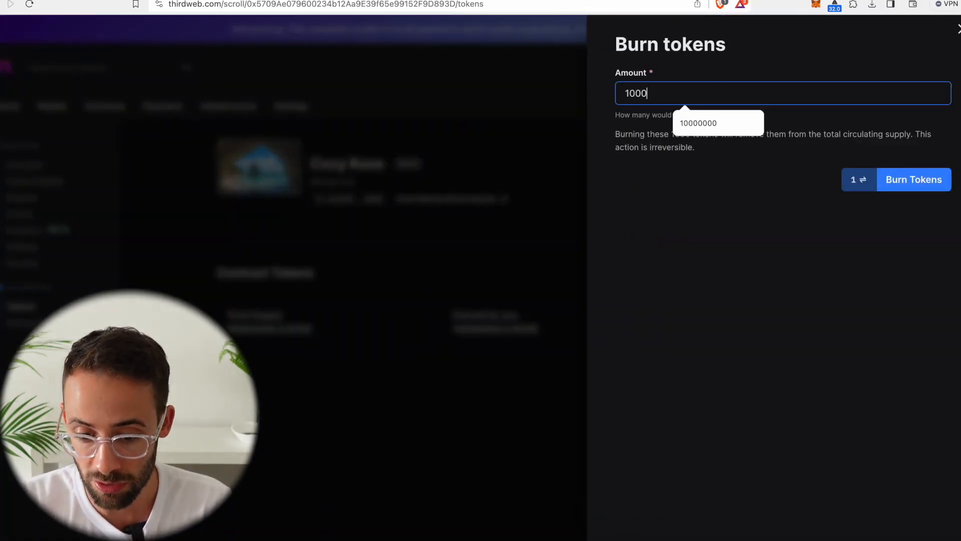
click(697, 122)
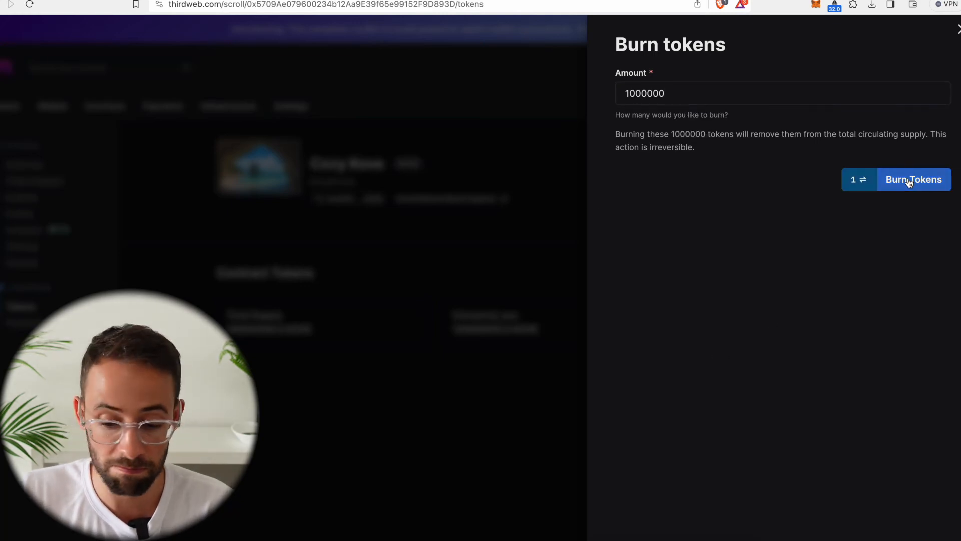
click(913, 179)
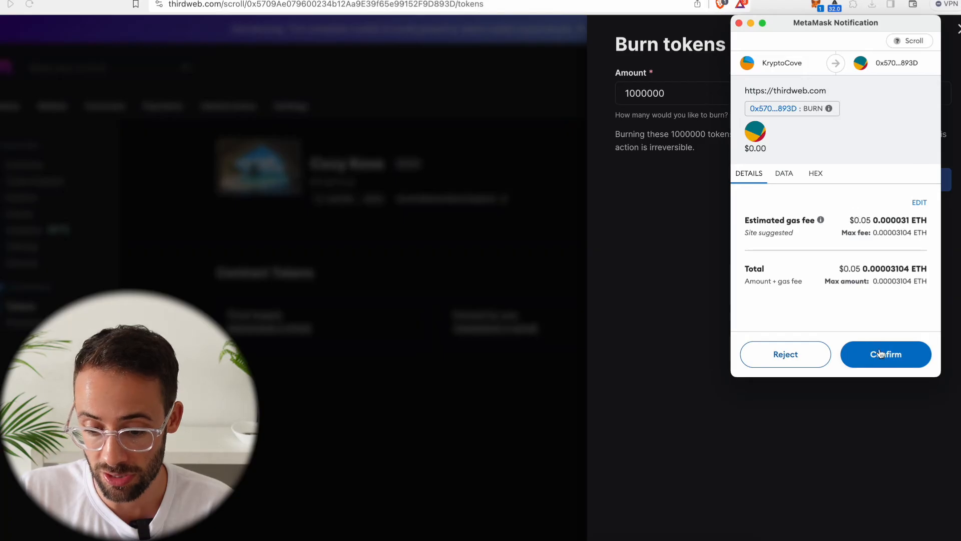
click(885, 353)
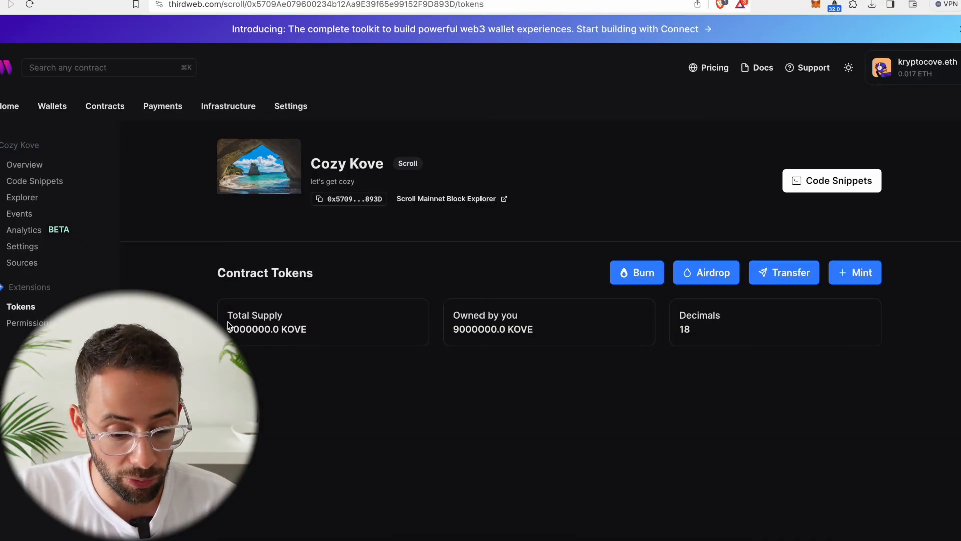
mouse_move(347, 328)
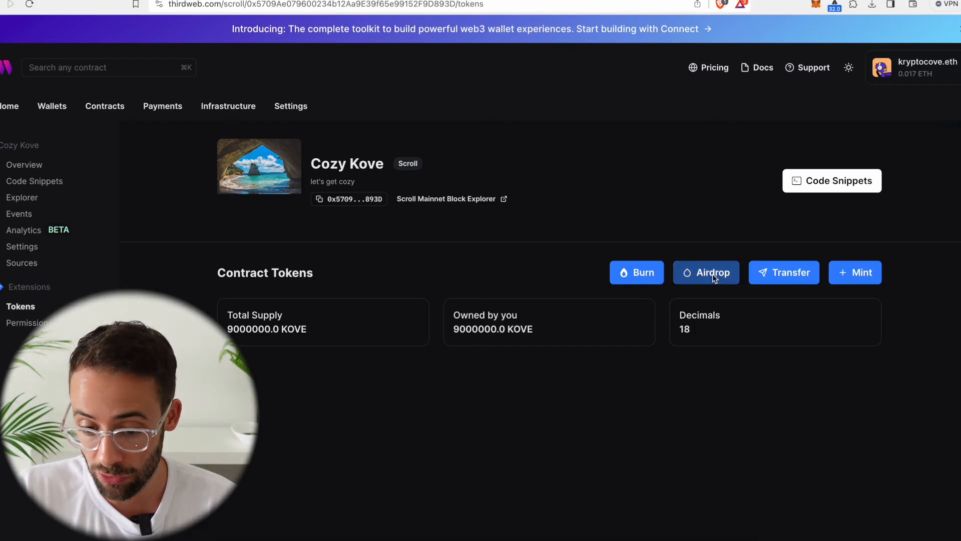
click(706, 272)
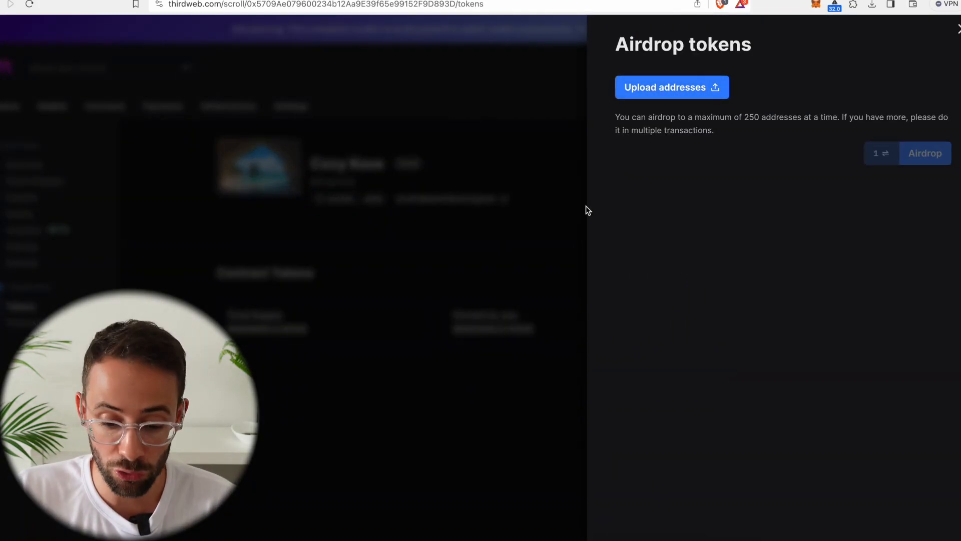
click(957, 29)
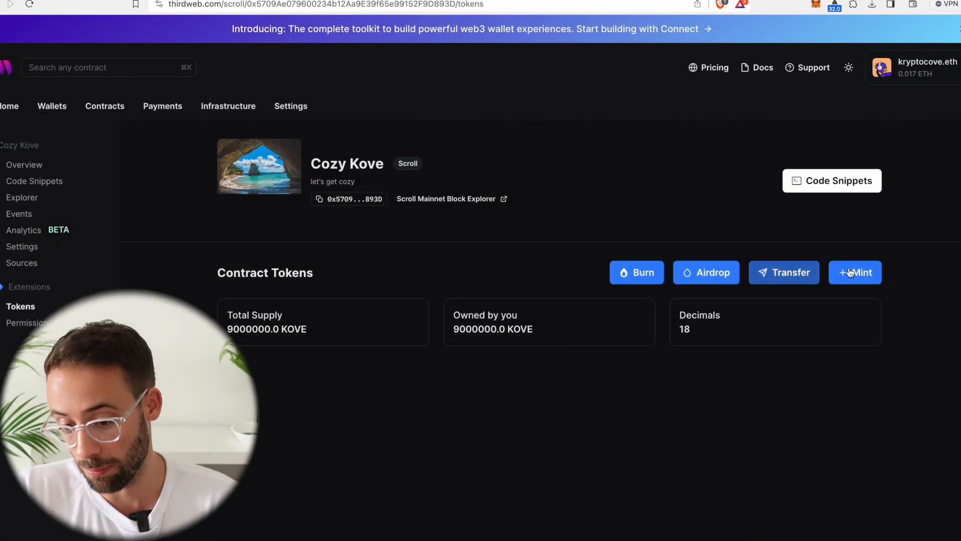
mouse_move(345, 364)
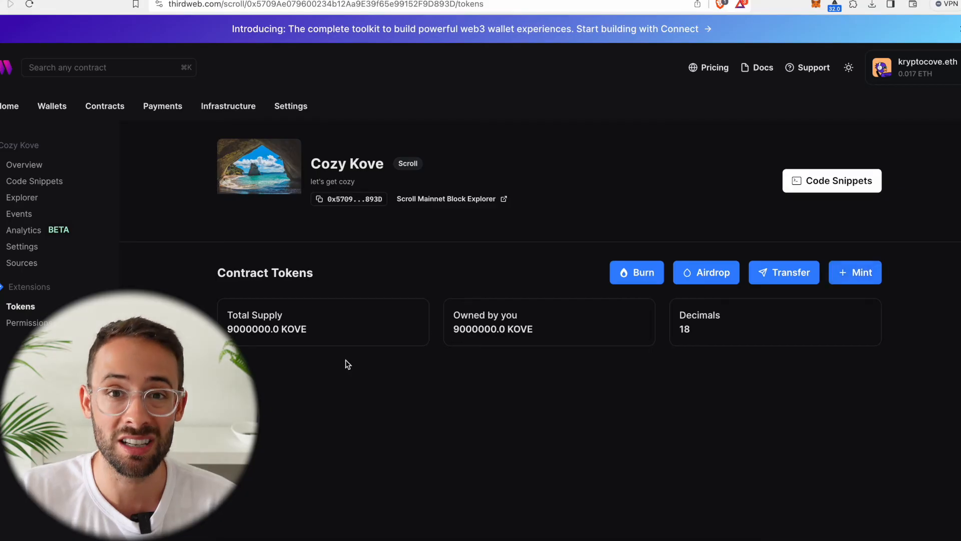
mouse_move(447, 304)
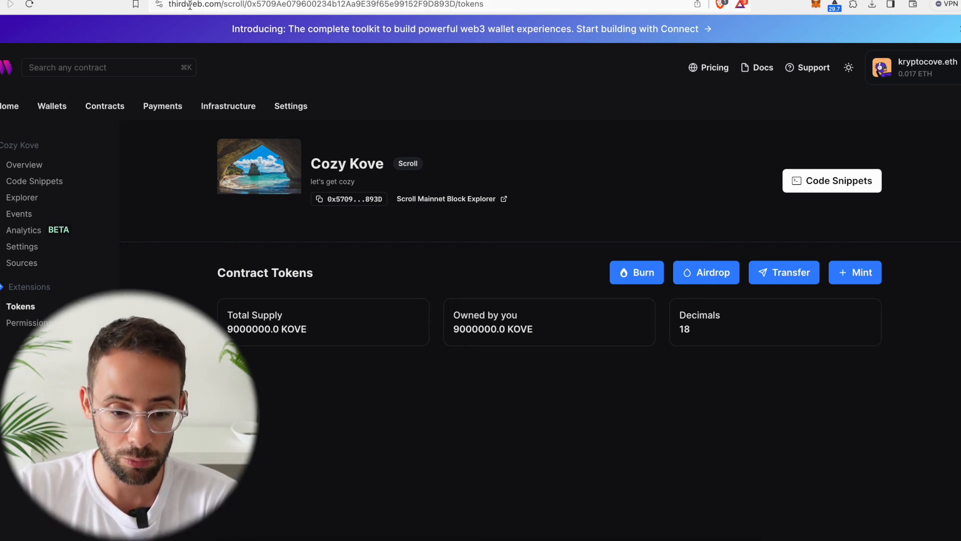
mouse_move(568, 209)
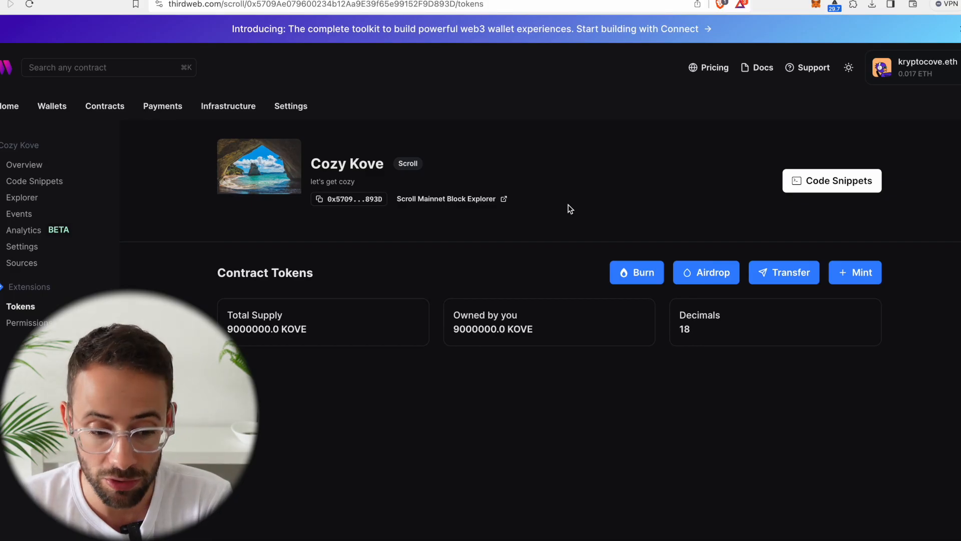